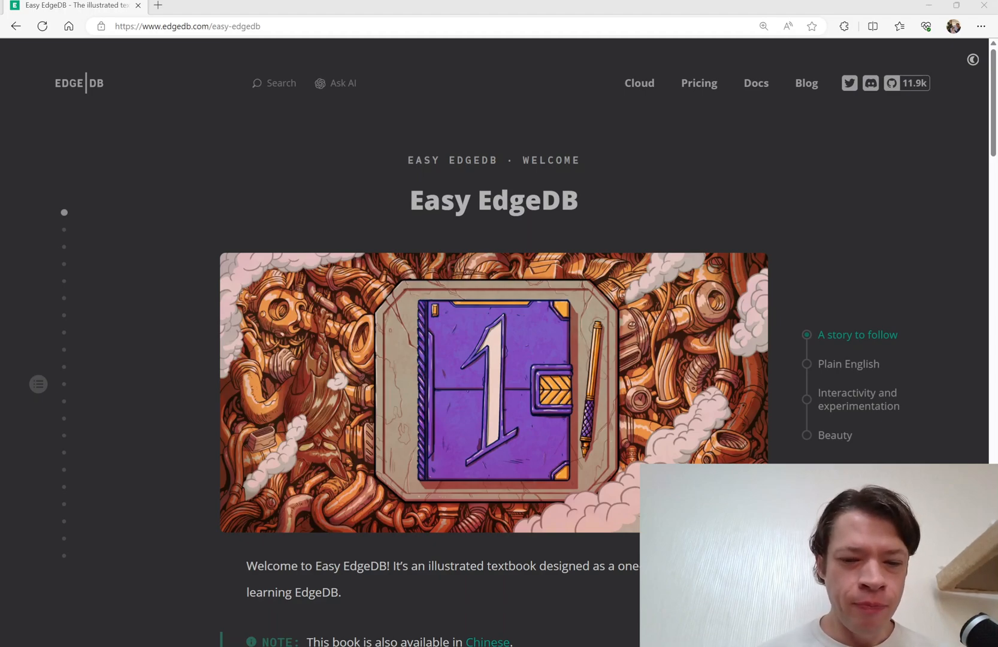
mouse_move(513, 436)
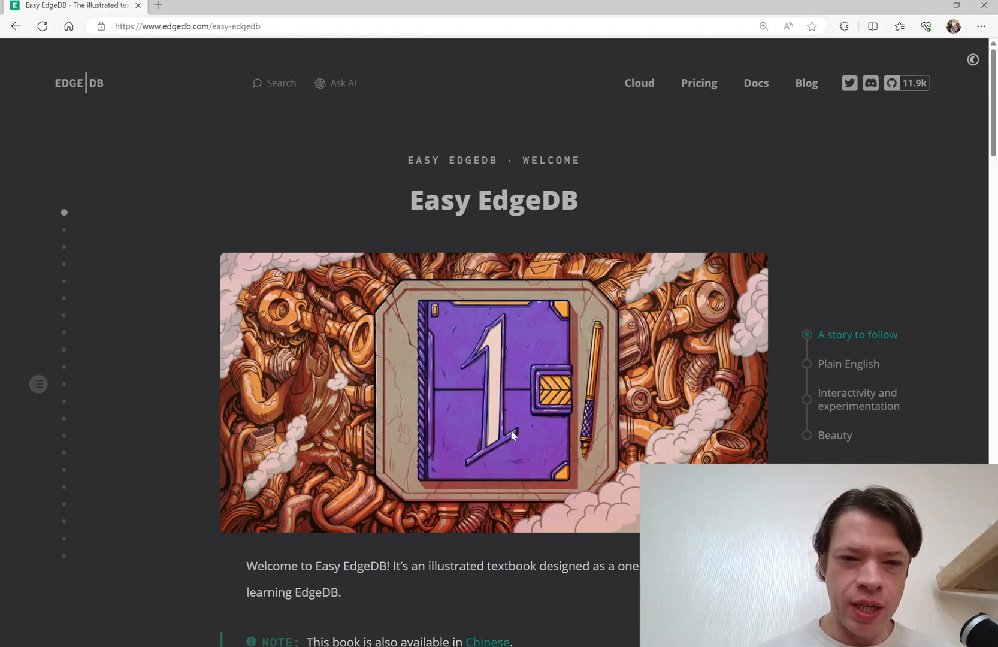
Step: Skim down and back up the welcome page before heading to Chapter 1
scroll(down, 3)
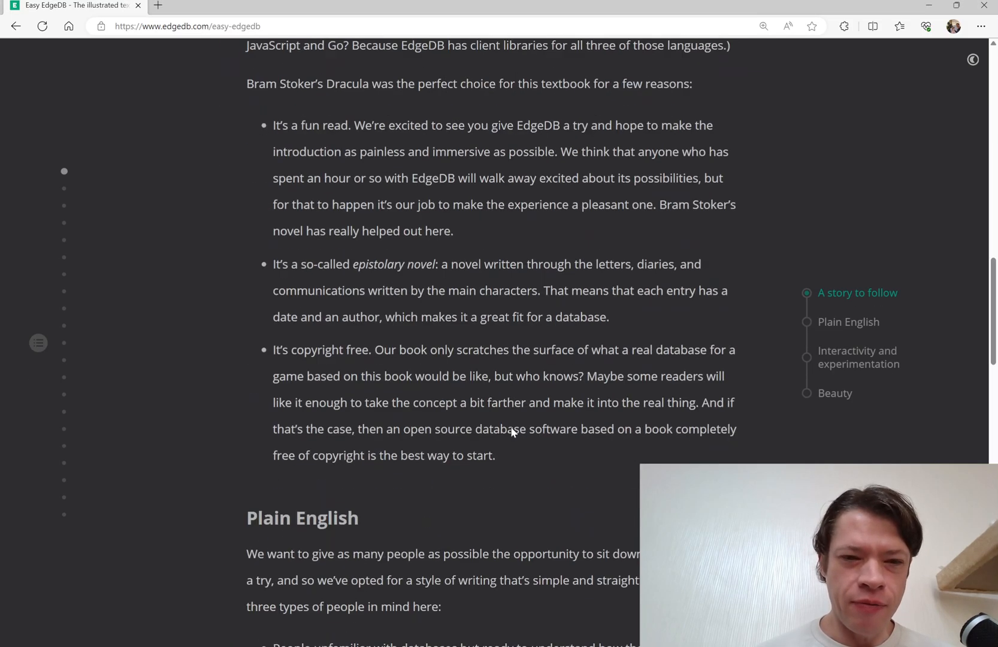
scroll(up, 3)
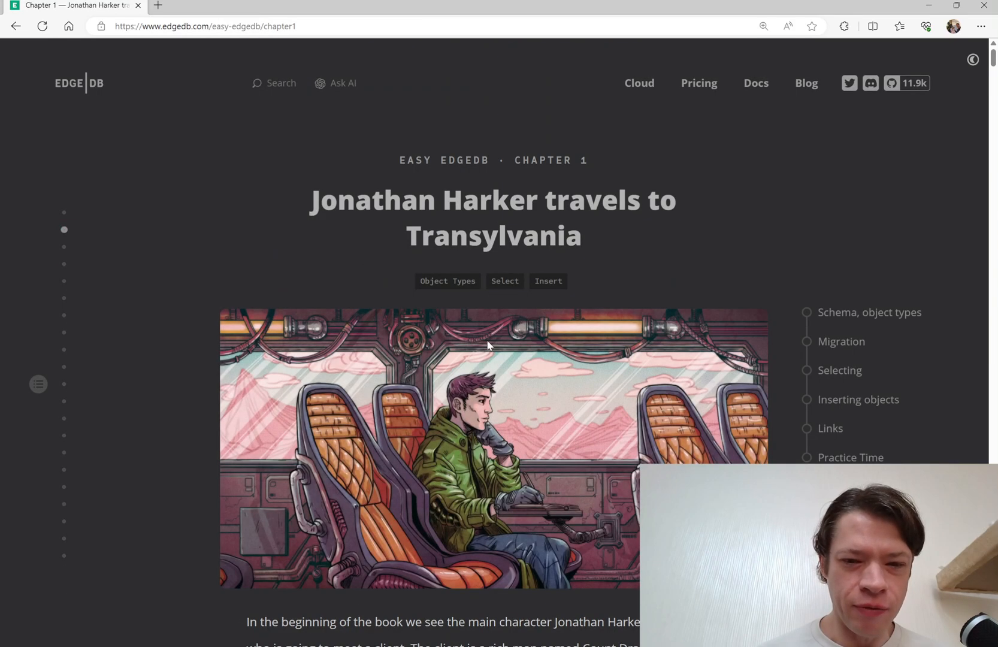
Step: Scroll to Harker's 3 May journal quote and the 'Schema, object types' heading
scroll(down, 3)
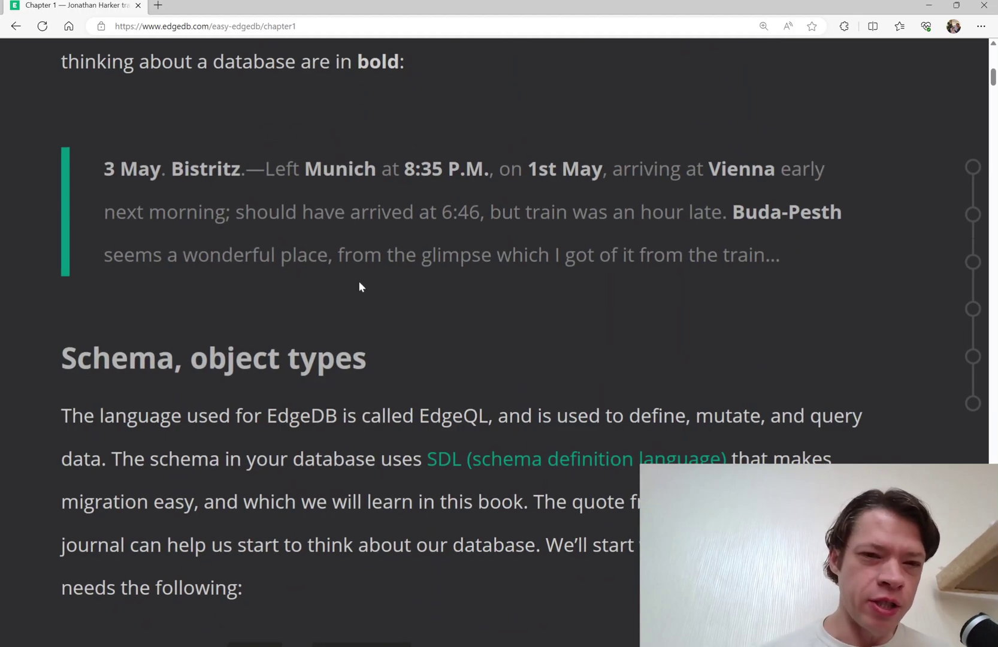
mouse_move(106, 176)
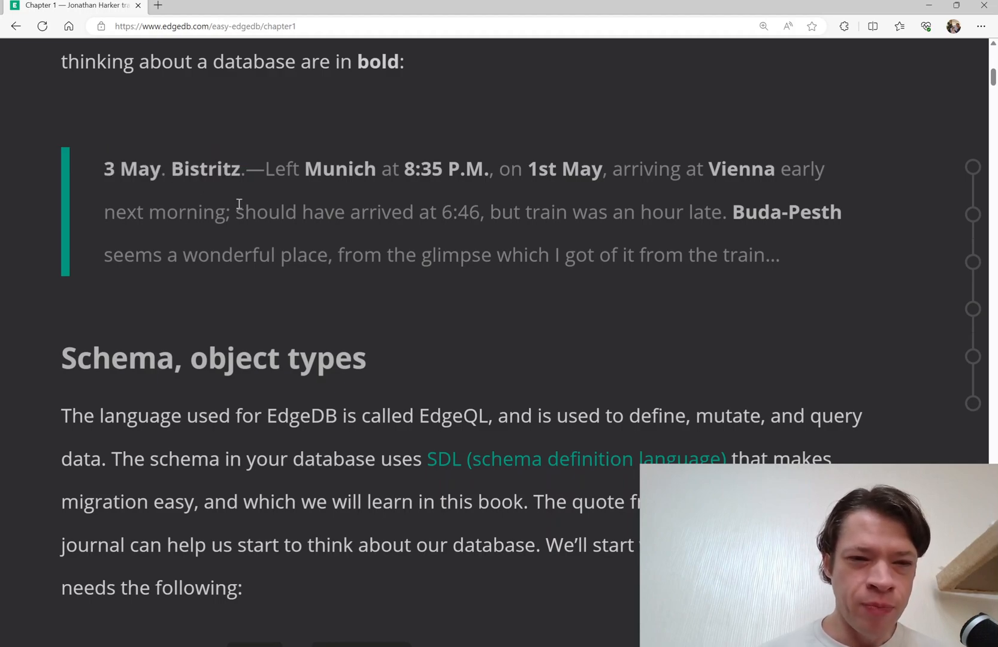
double_click(204, 169)
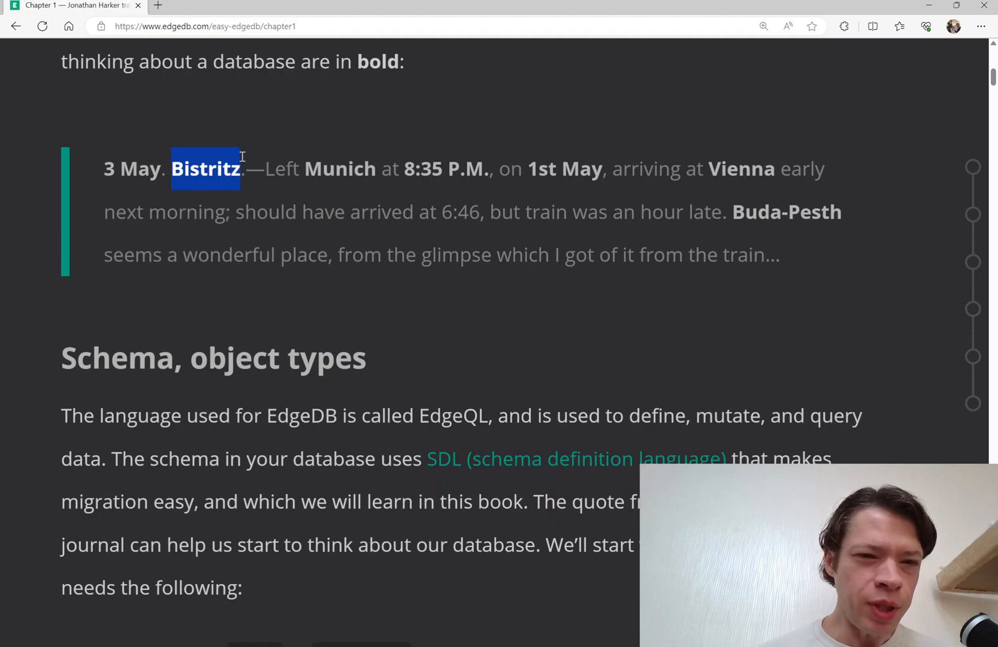
click(248, 180)
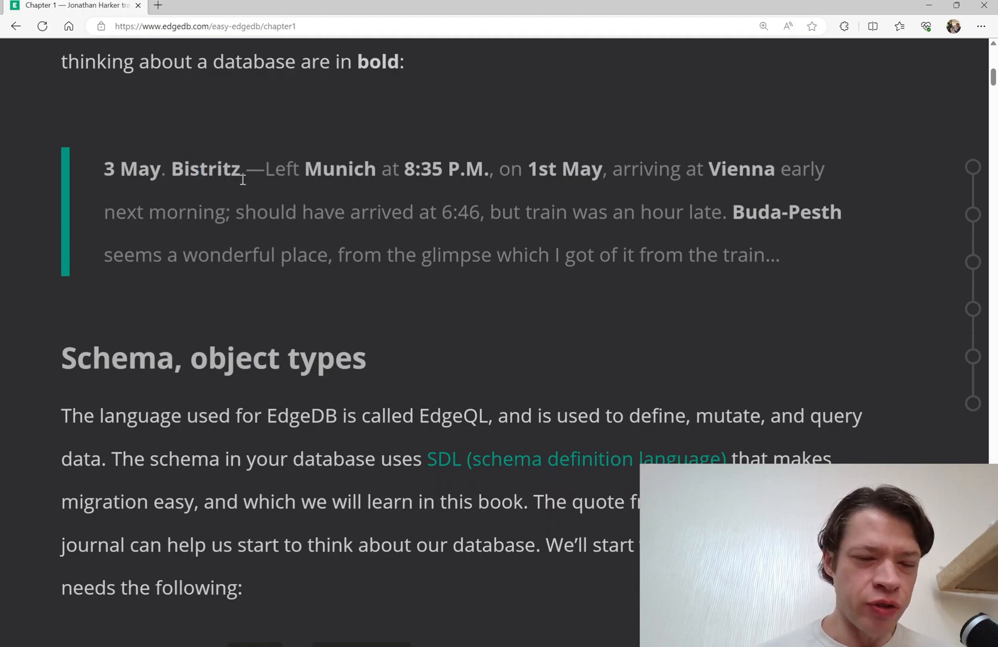
mouse_move(339, 182)
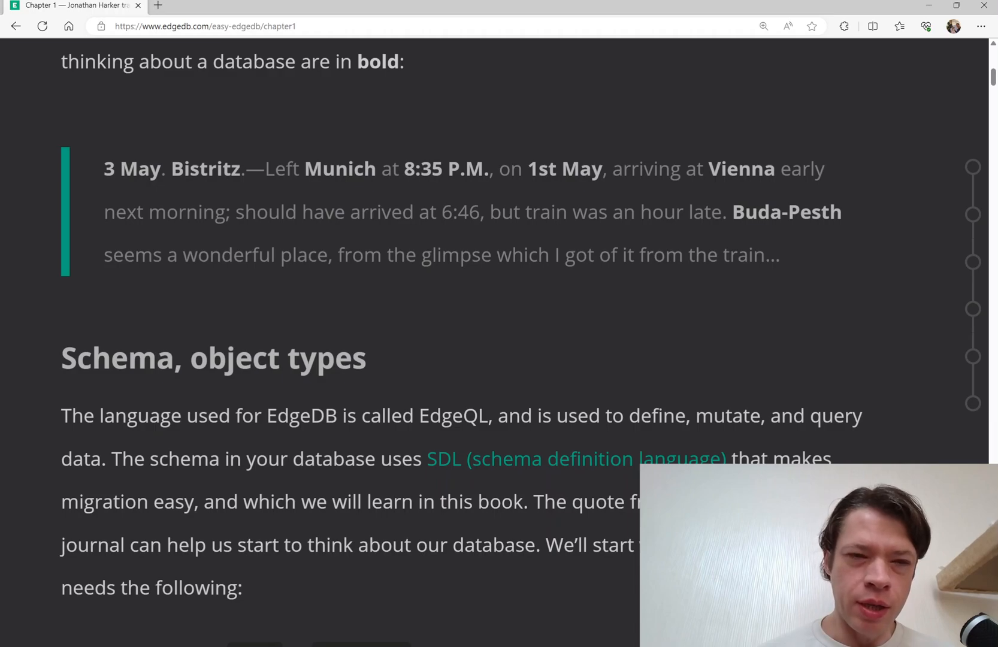
mouse_move(485, 460)
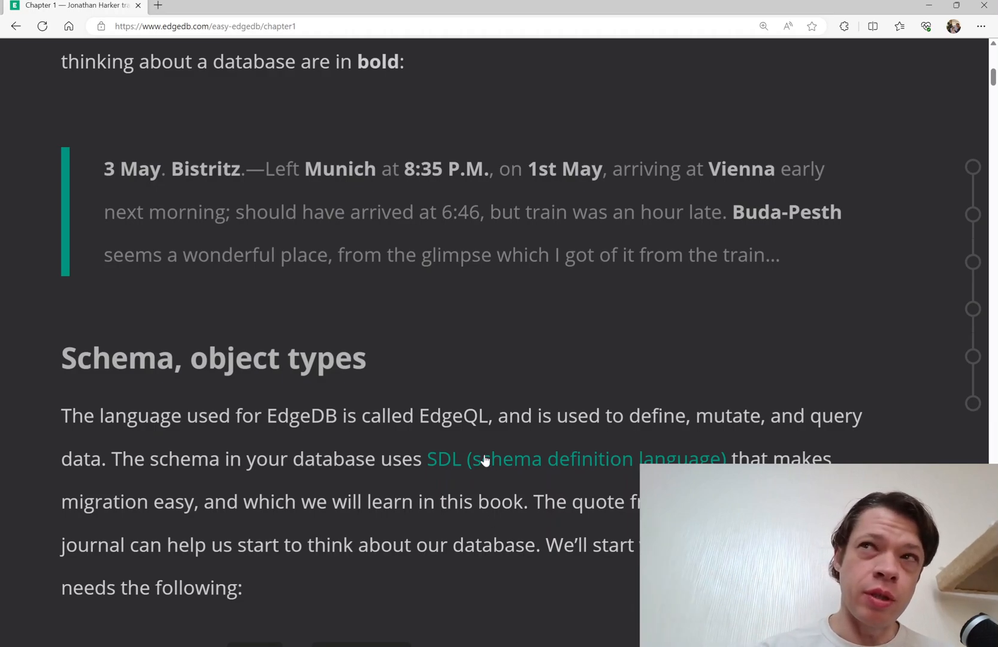
mouse_move(469, 444)
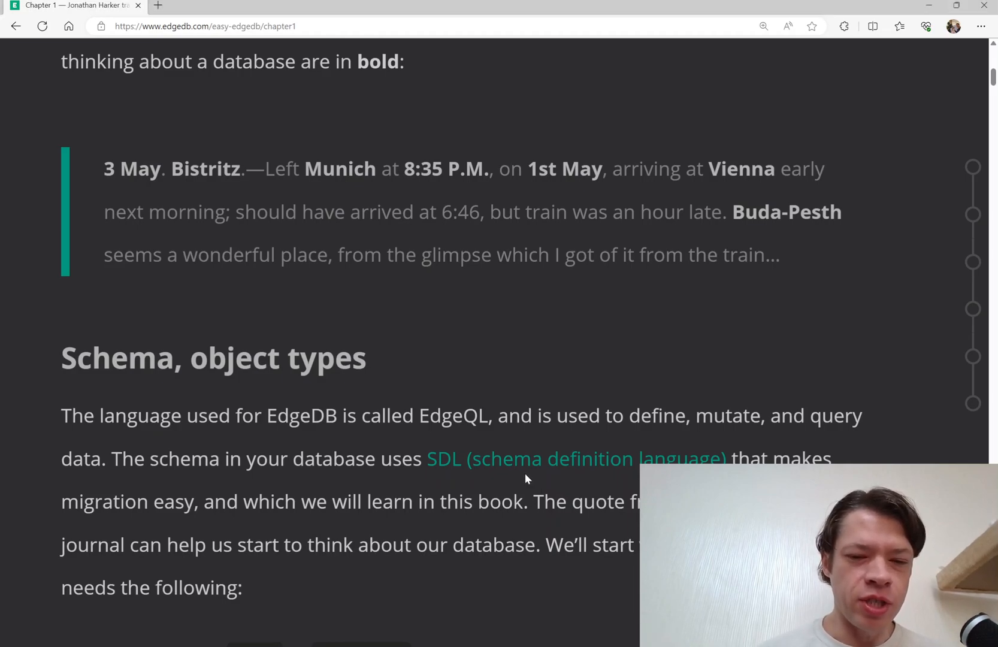
mouse_move(515, 458)
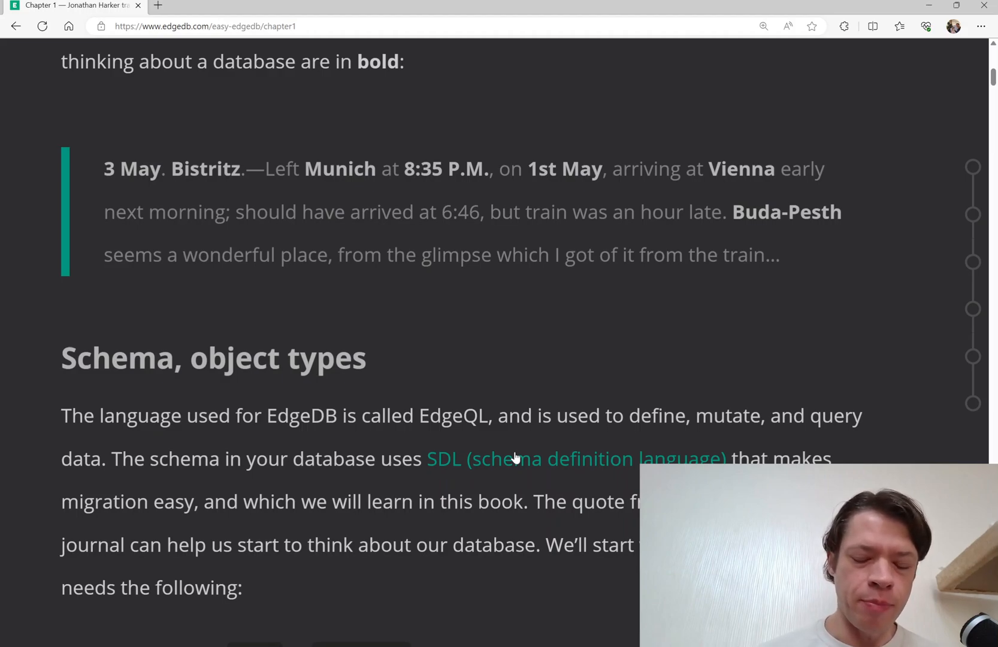
mouse_move(409, 528)
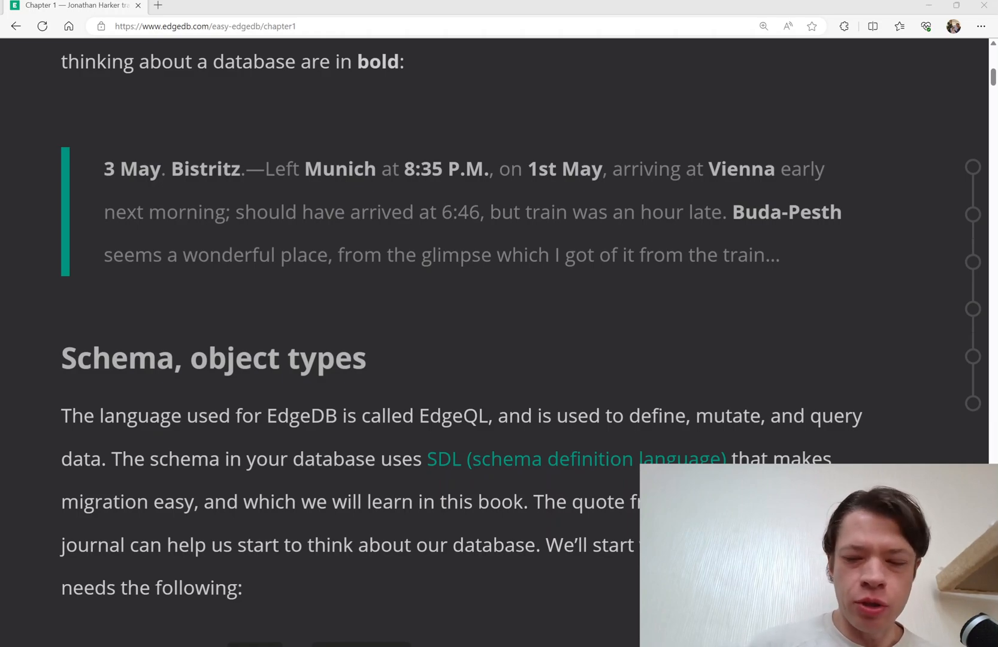
Step: Scroll past the City and NPC bullets to the 'type NPC;' and 'type NPC { }' code blocks
scroll(down, 3)
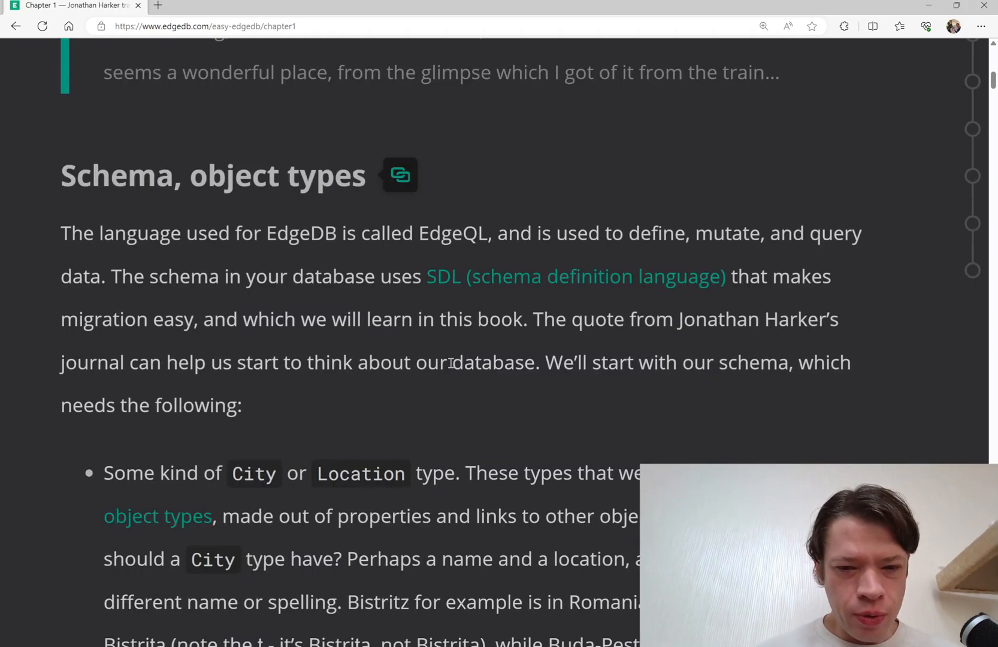
scroll(down, 3)
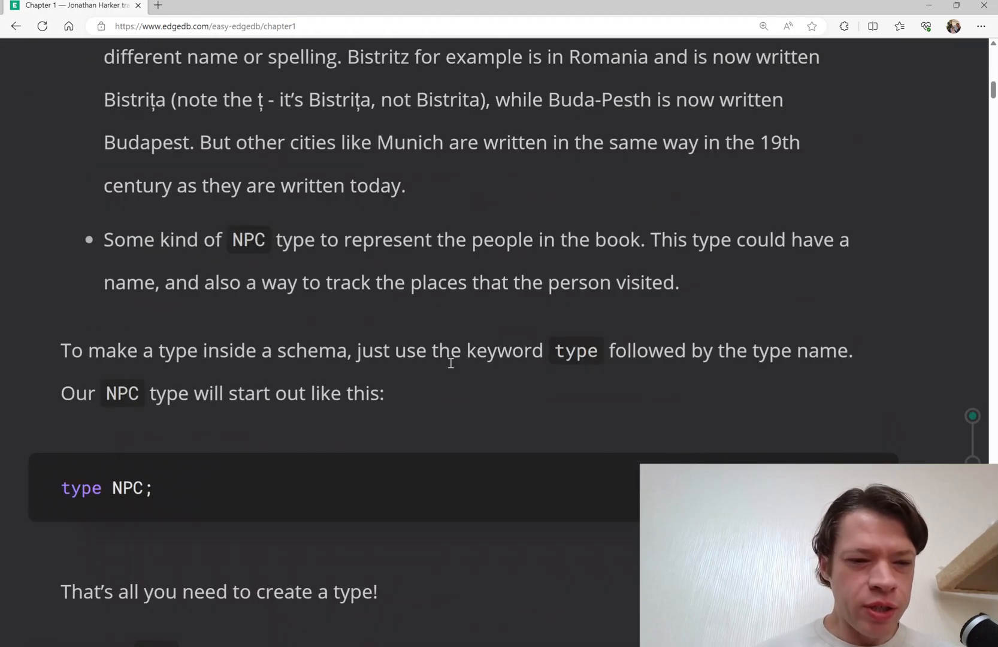
scroll(down, 3)
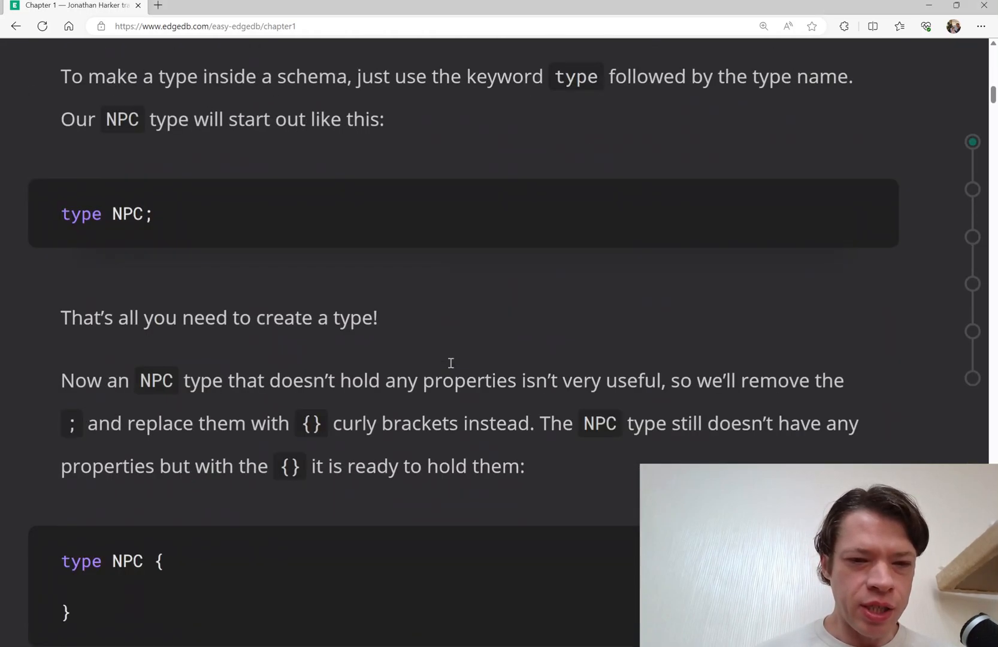
scroll(down, 3)
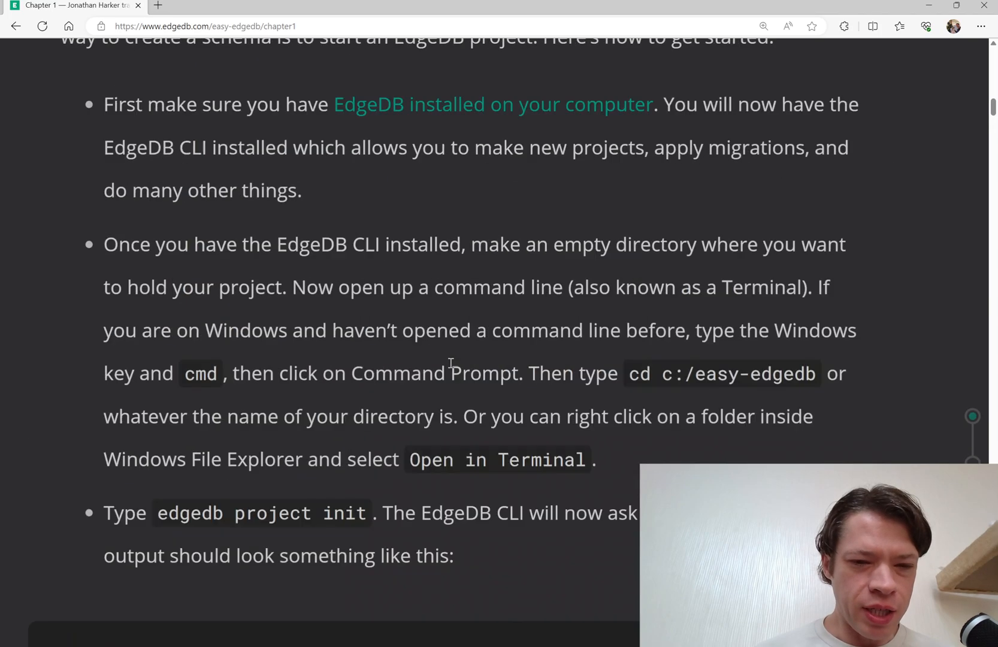
scroll(down, 3)
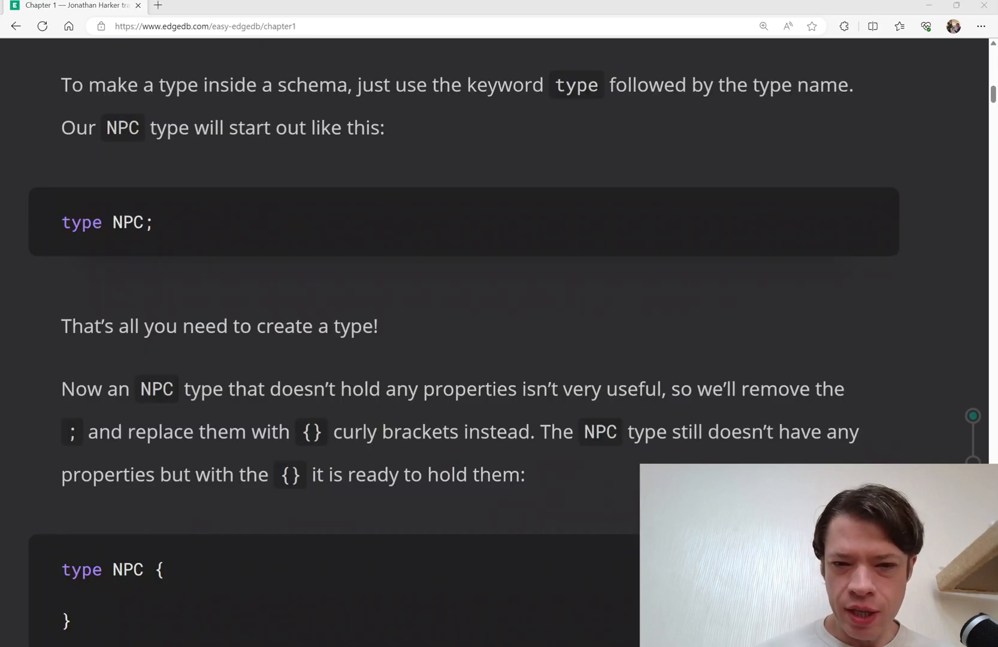